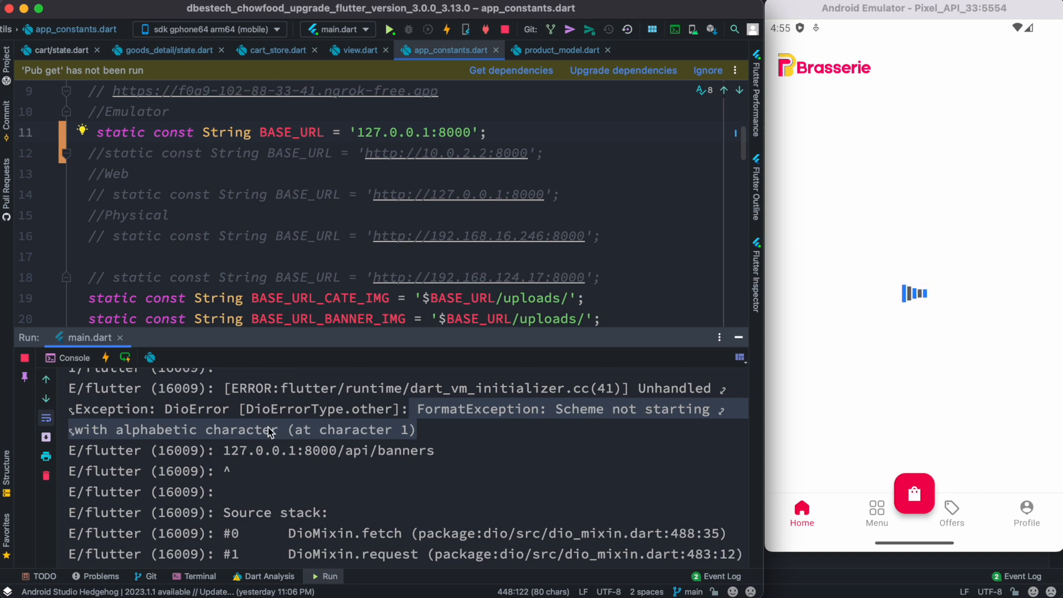
Step: Change the BASE_URL value to '10.0.2.2:8000' in app_constants.dart and hot-restart the app
right_click(269, 430)
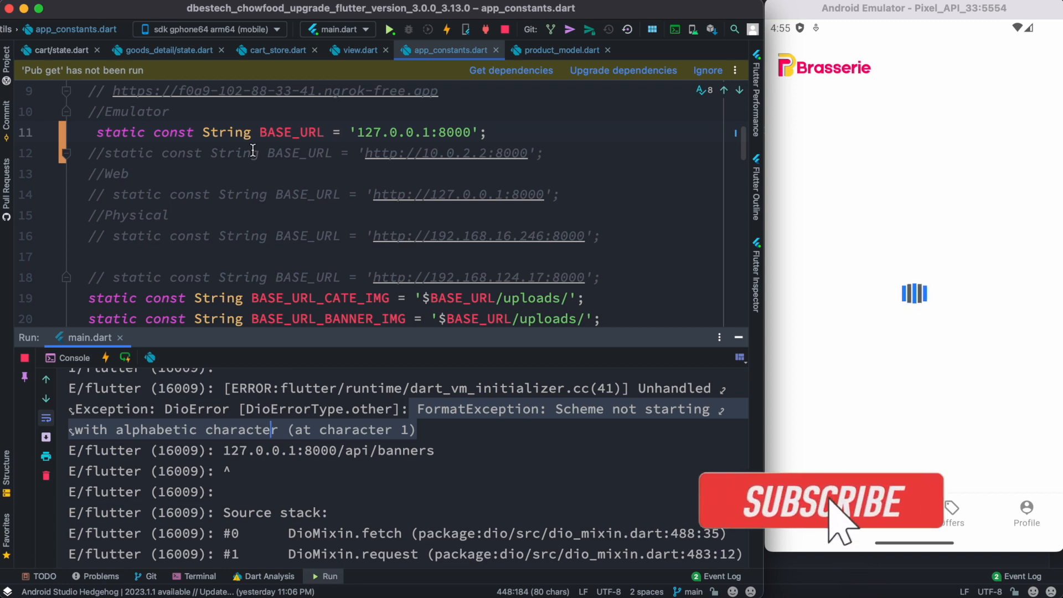
click(824, 502)
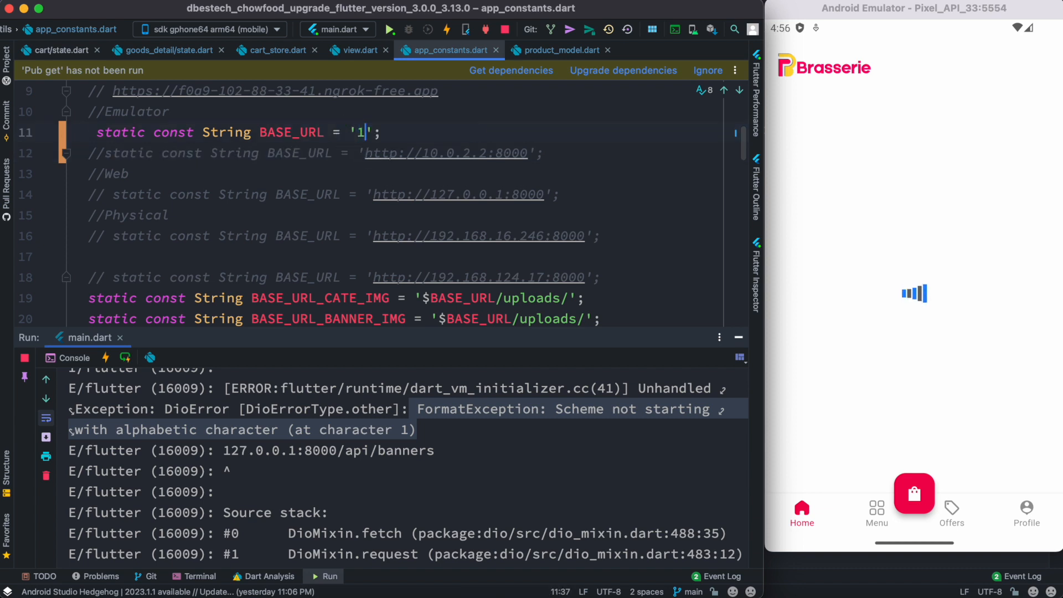
text(0.0.)
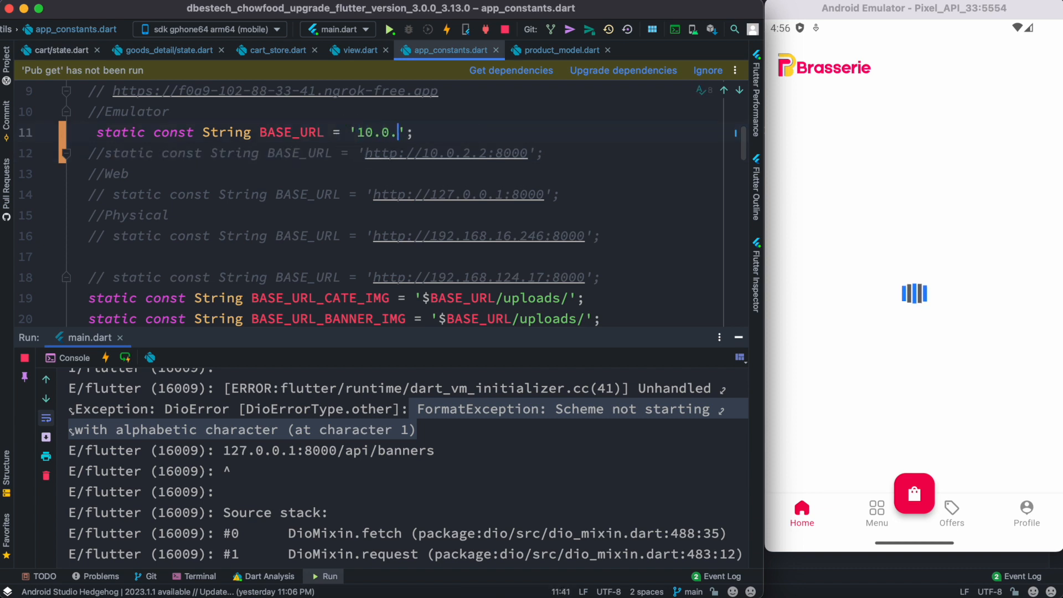
text(2.2)
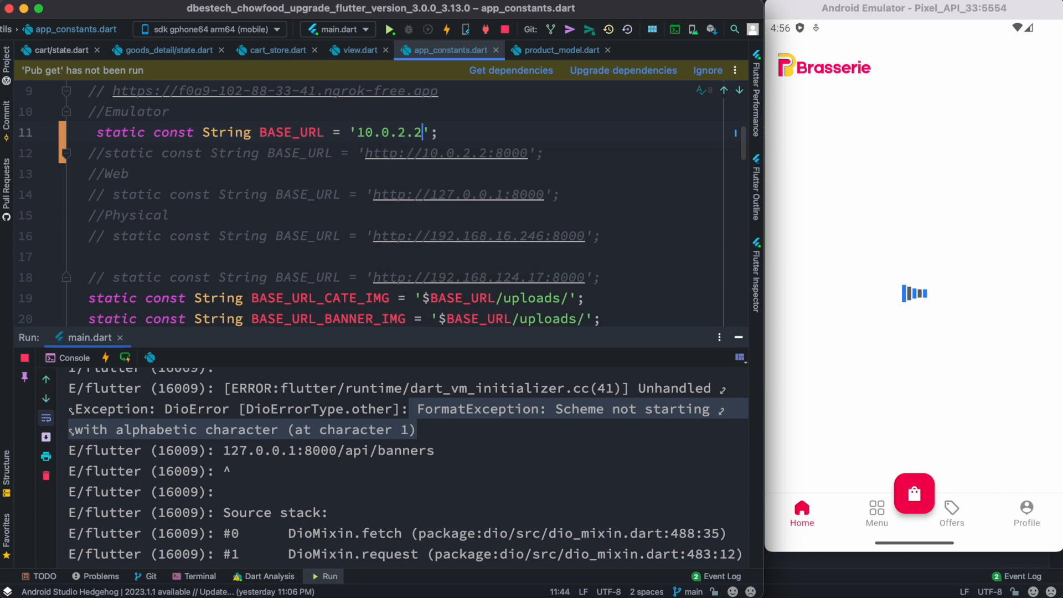
text(:8000)
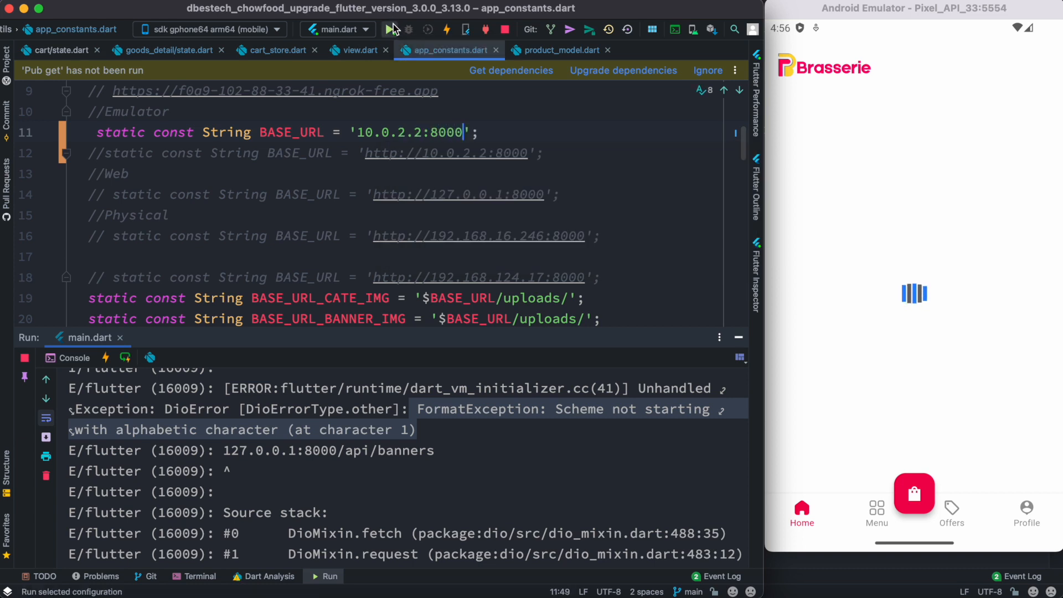
click(447, 29)
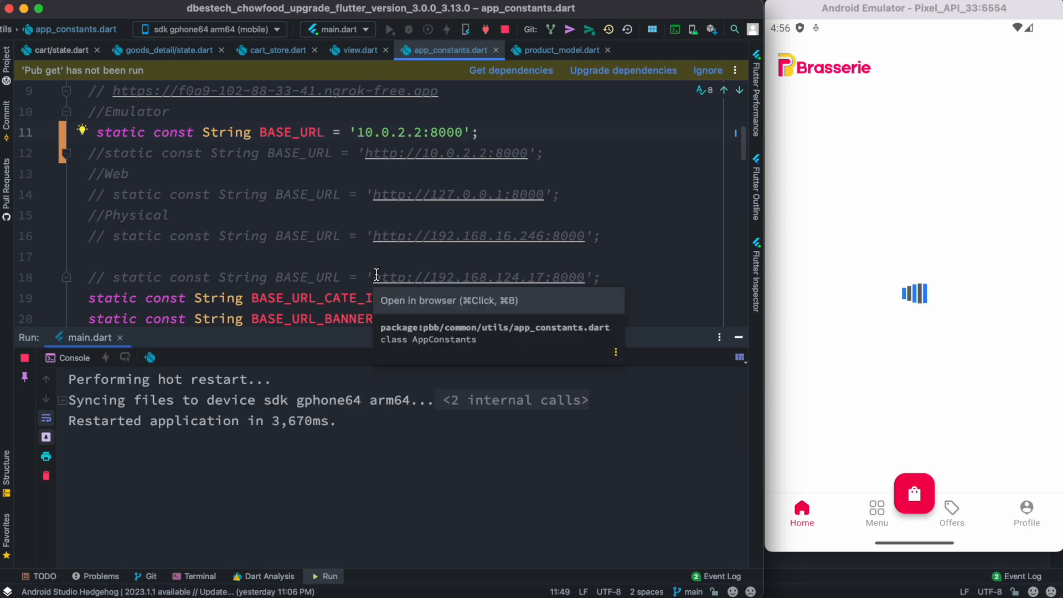
click(392, 29)
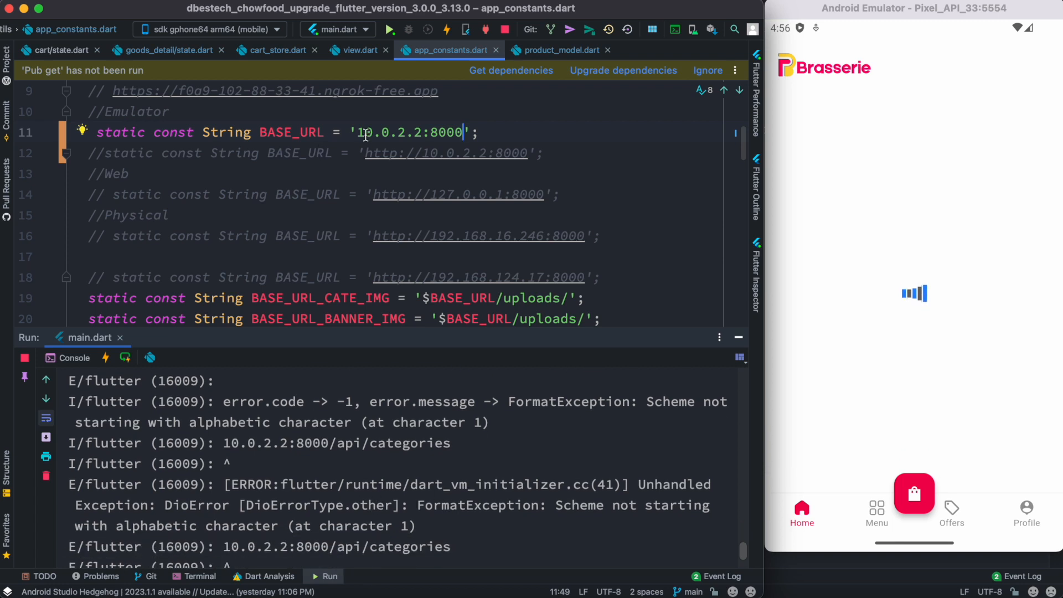
text(ht)
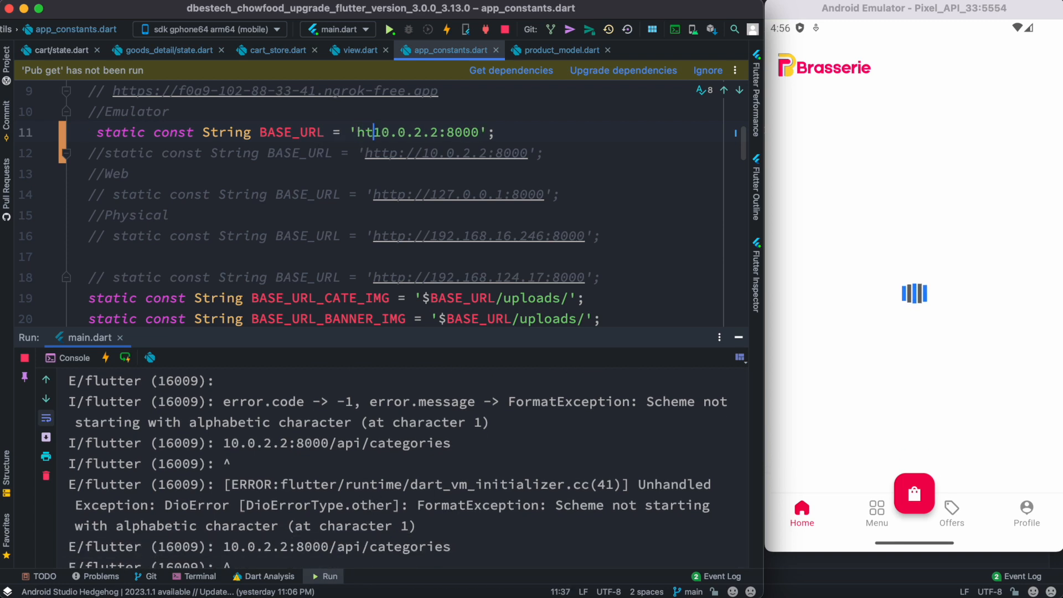